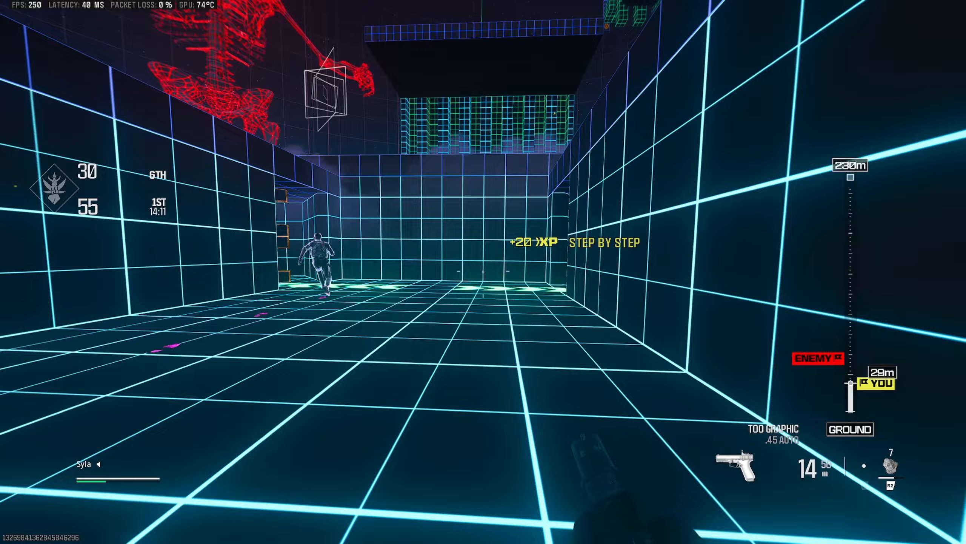
mouse_move(483, 271)
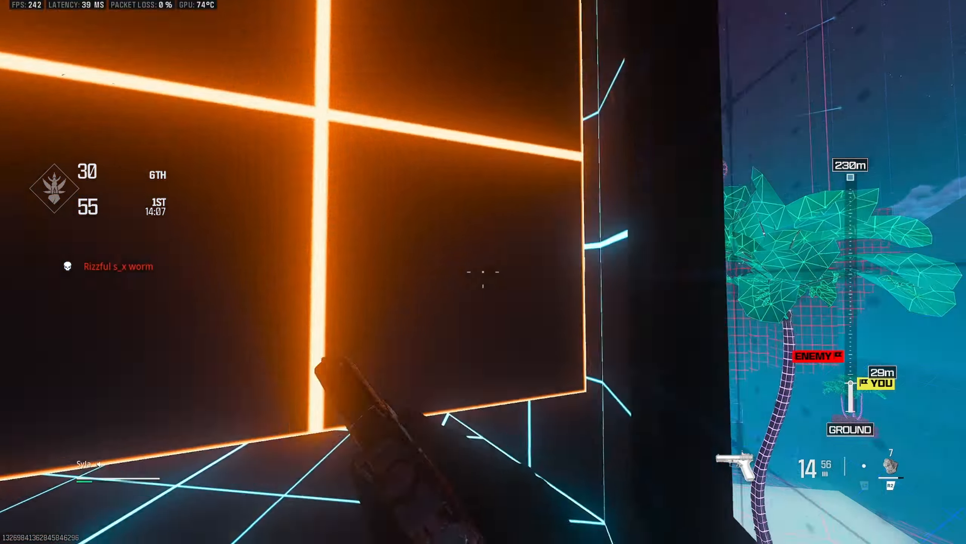
mouse_move(483, 272)
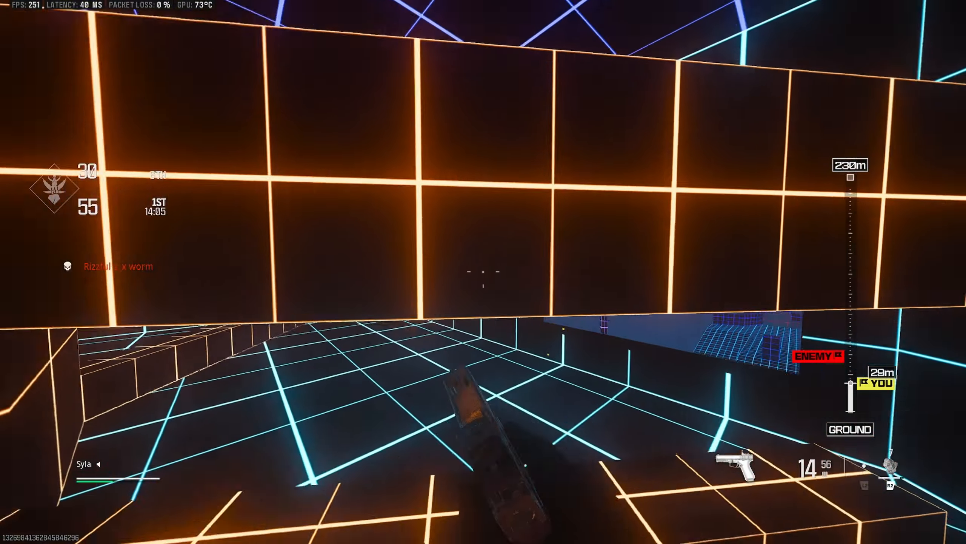
mouse_move(480, 271)
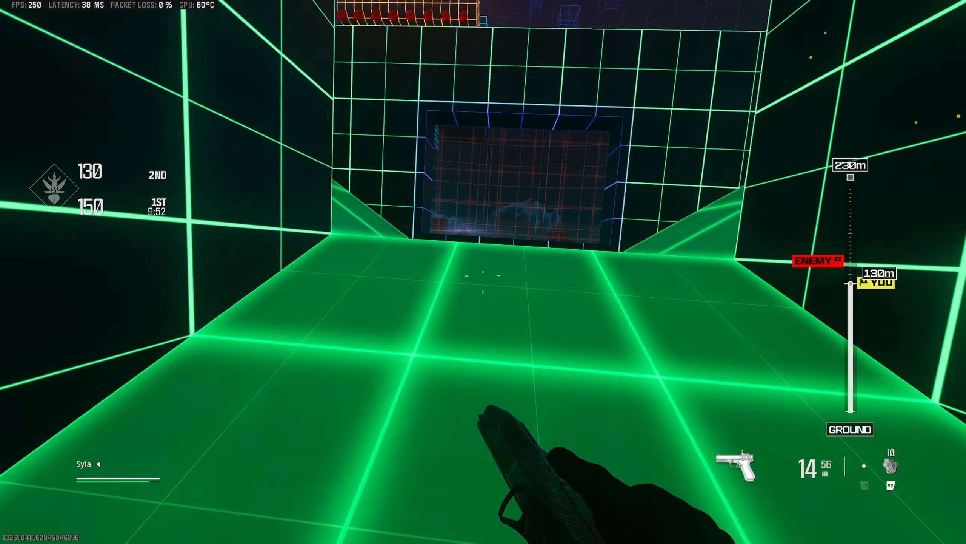
mouse_move(483, 272)
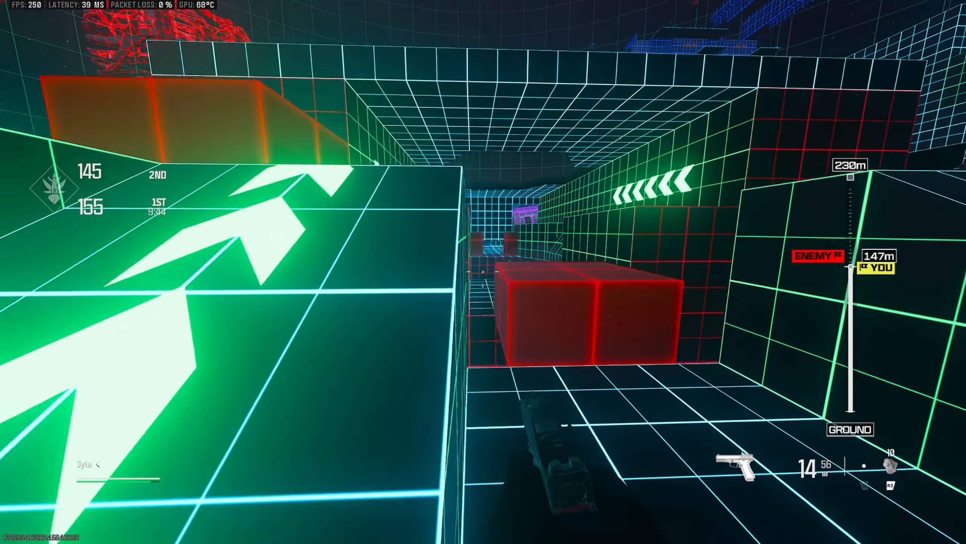
mouse_move(484, 272)
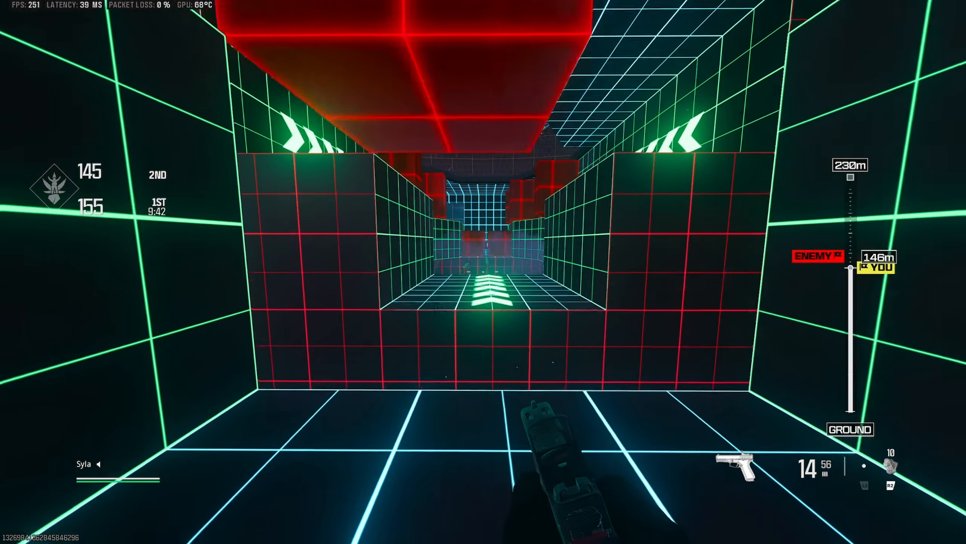
mouse_move(483, 272)
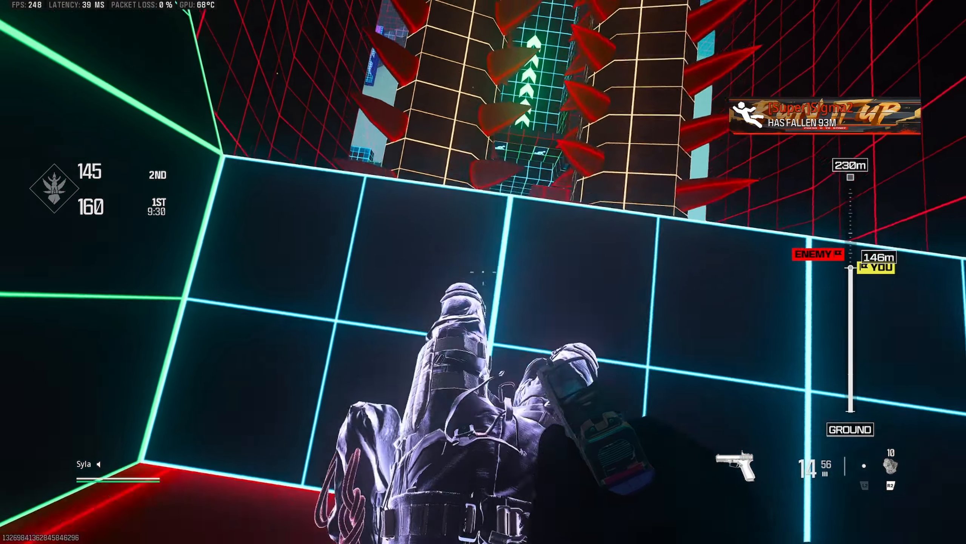
mouse_move(483, 271)
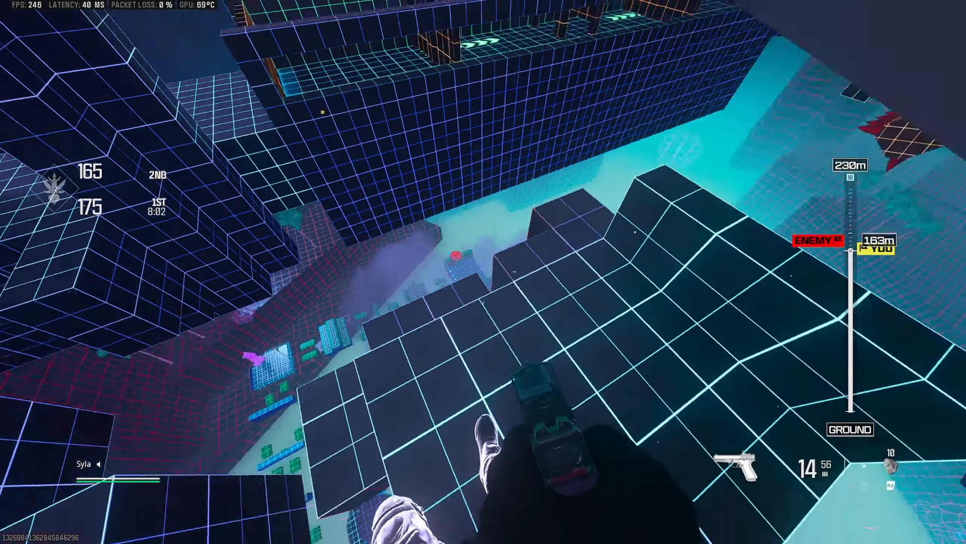
mouse_move(483, 271)
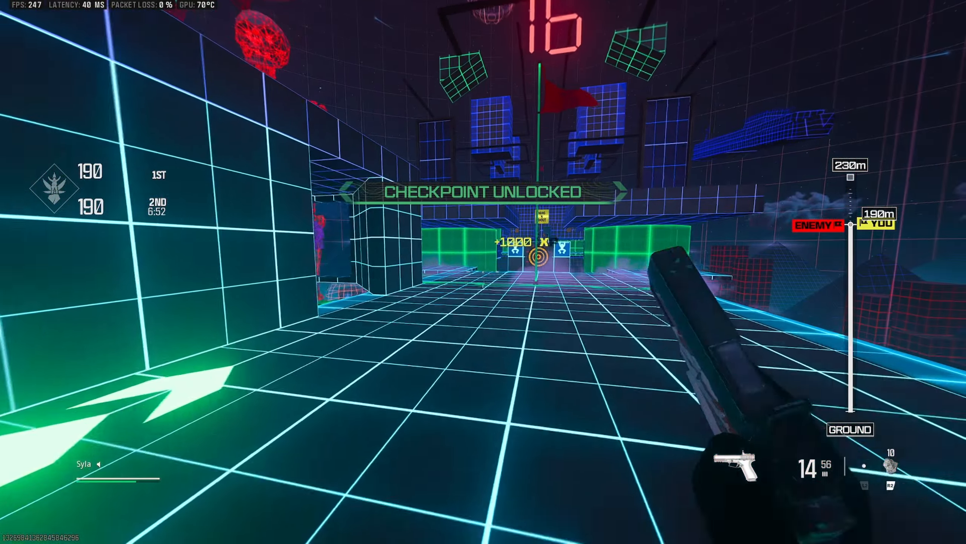
mouse_move(483, 272)
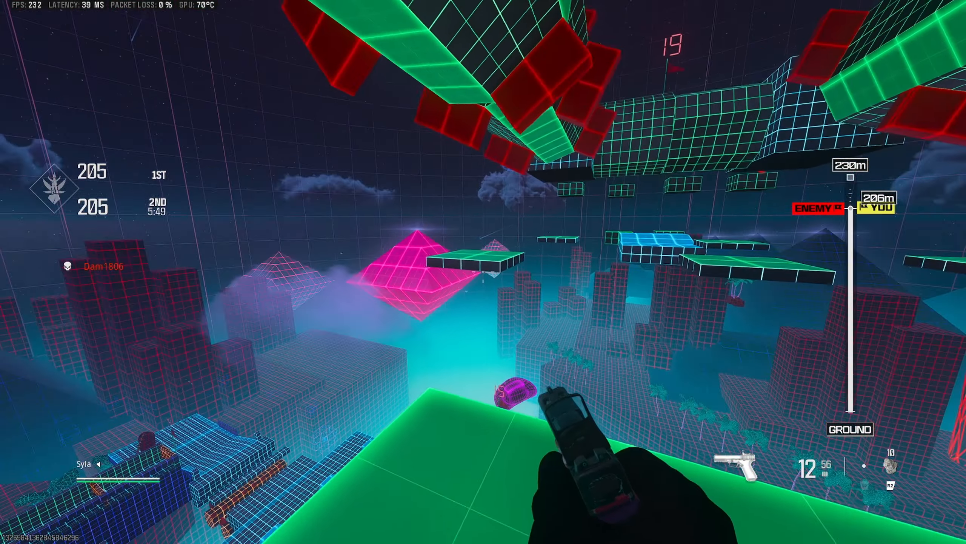
mouse_move(483, 272)
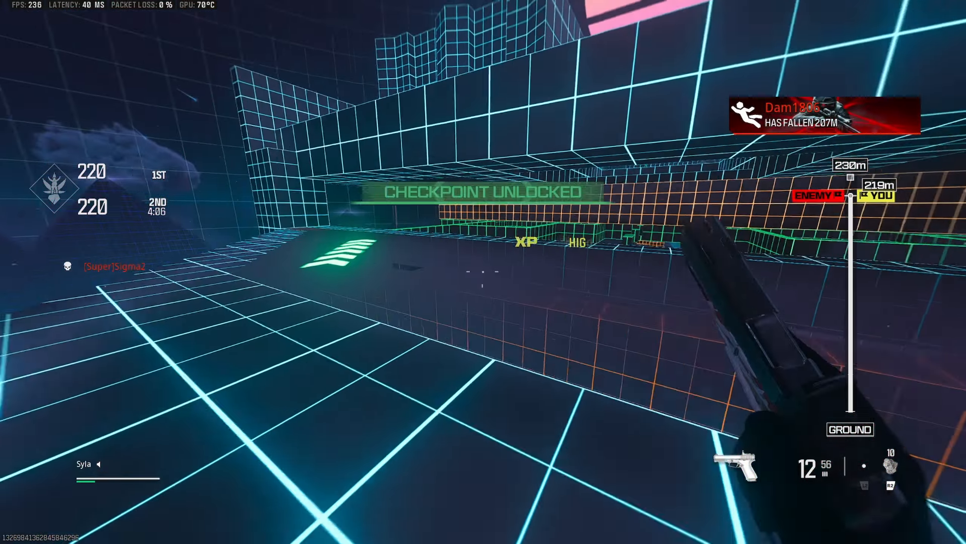
mouse_move(484, 272)
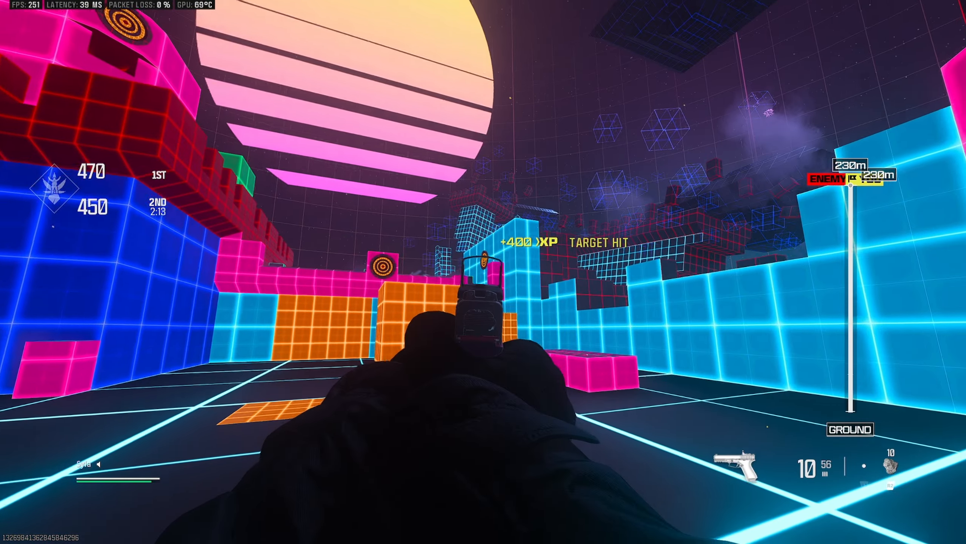
left_click(484, 272)
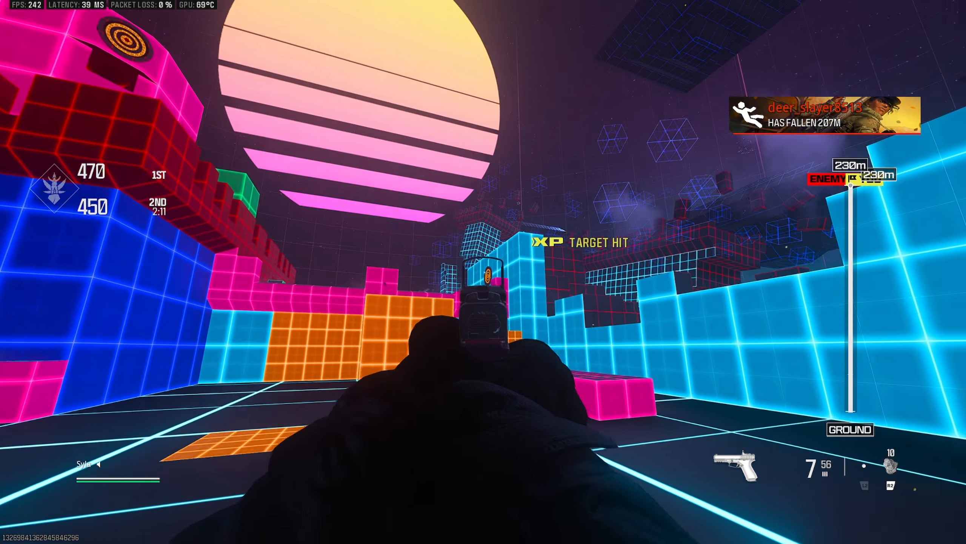